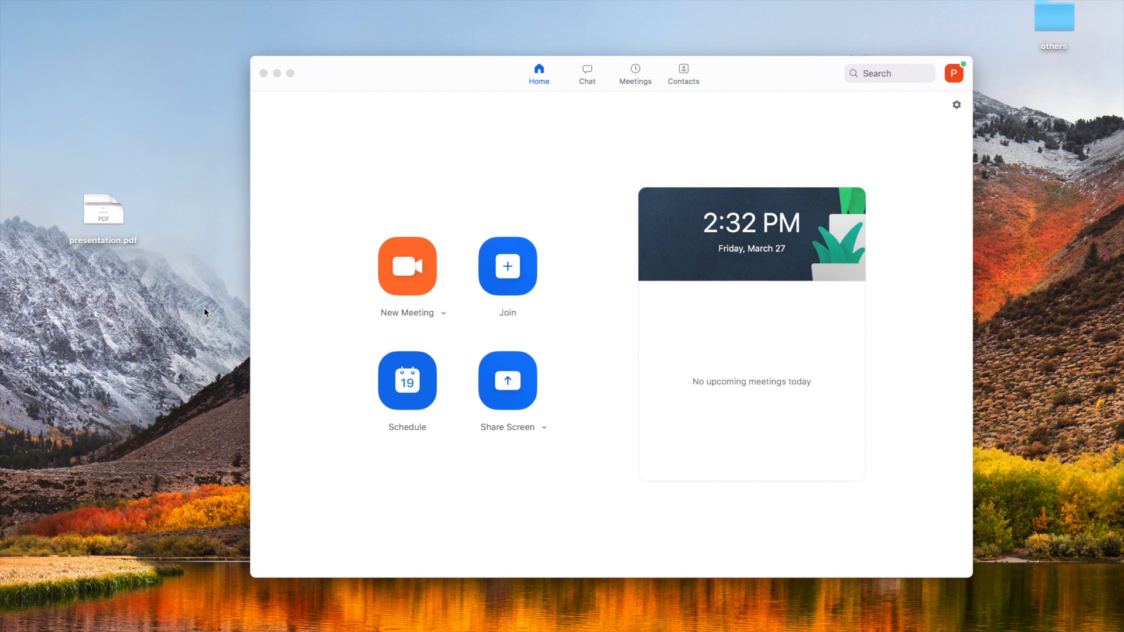
mouse_move(207, 194)
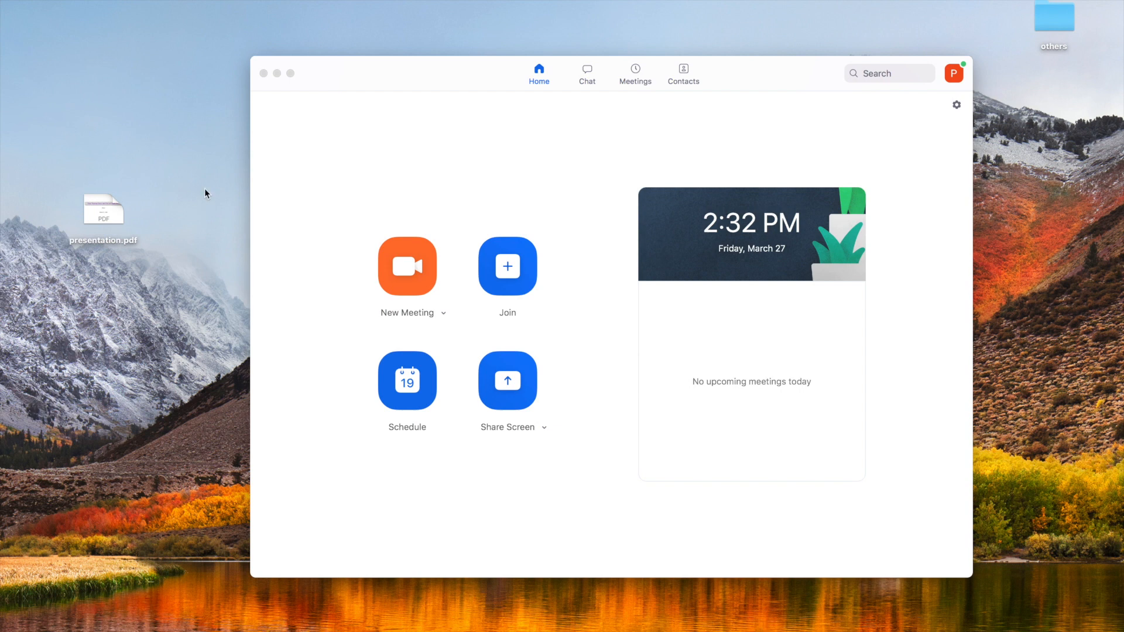
mouse_move(220, 229)
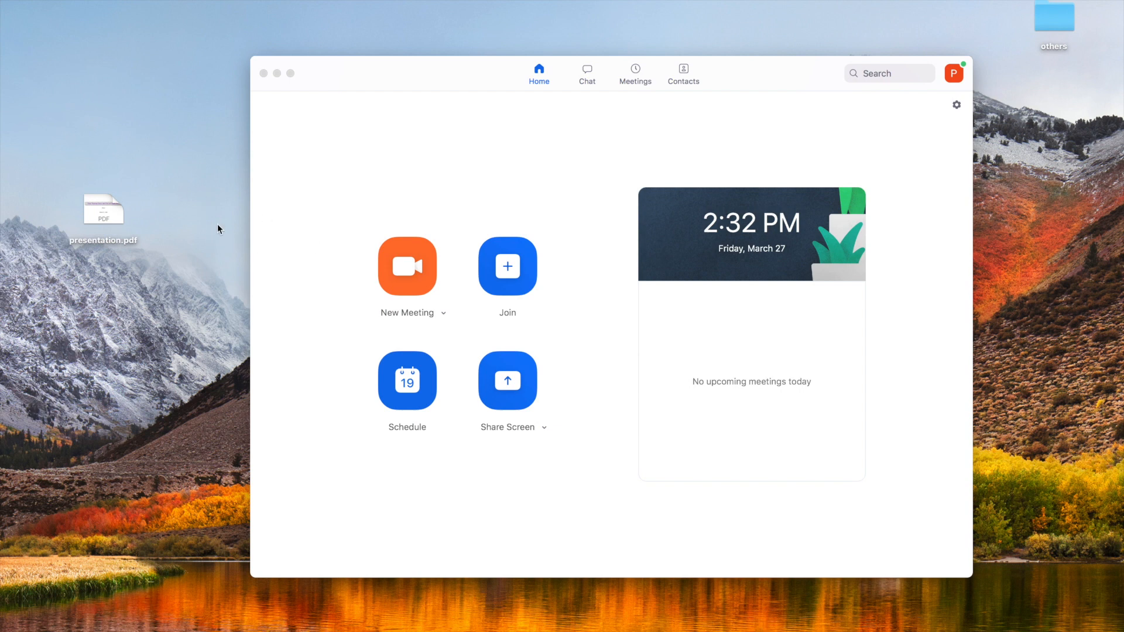
mouse_move(104, 212)
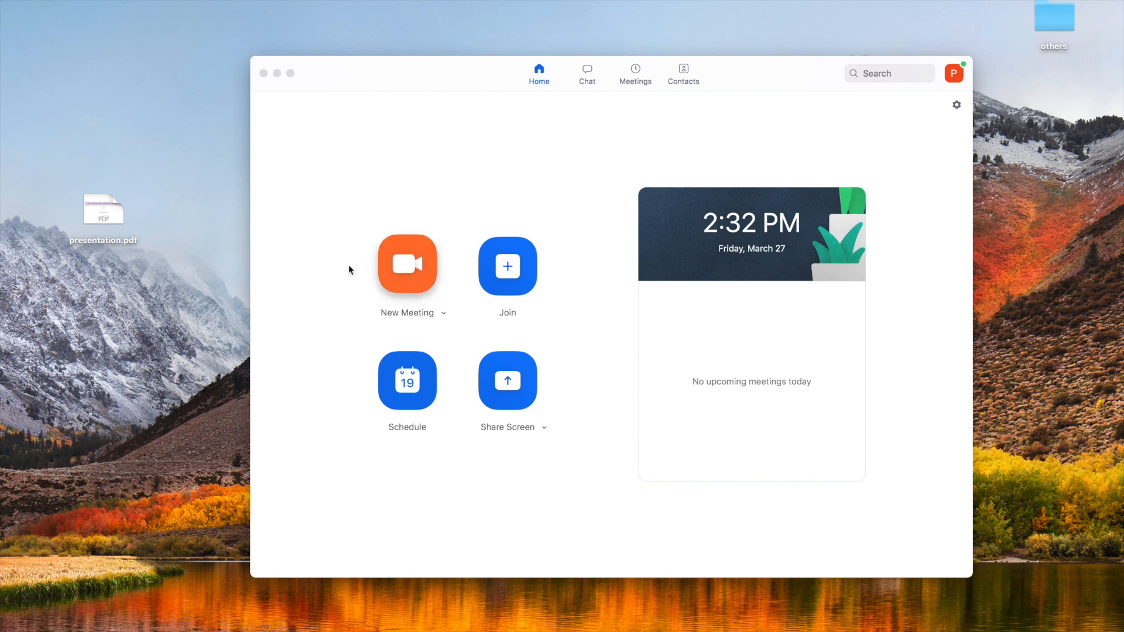
Step: Open presentation.pdf in Preview and start a new Zoom meeting from the home window
double_click(103, 212)
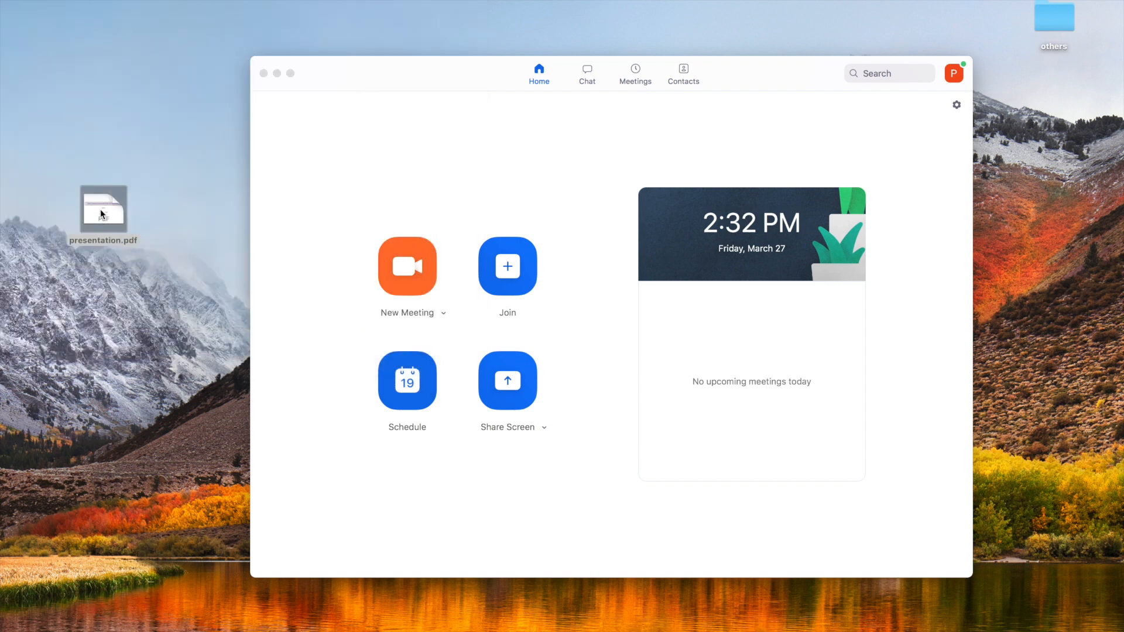
double_click(102, 208)
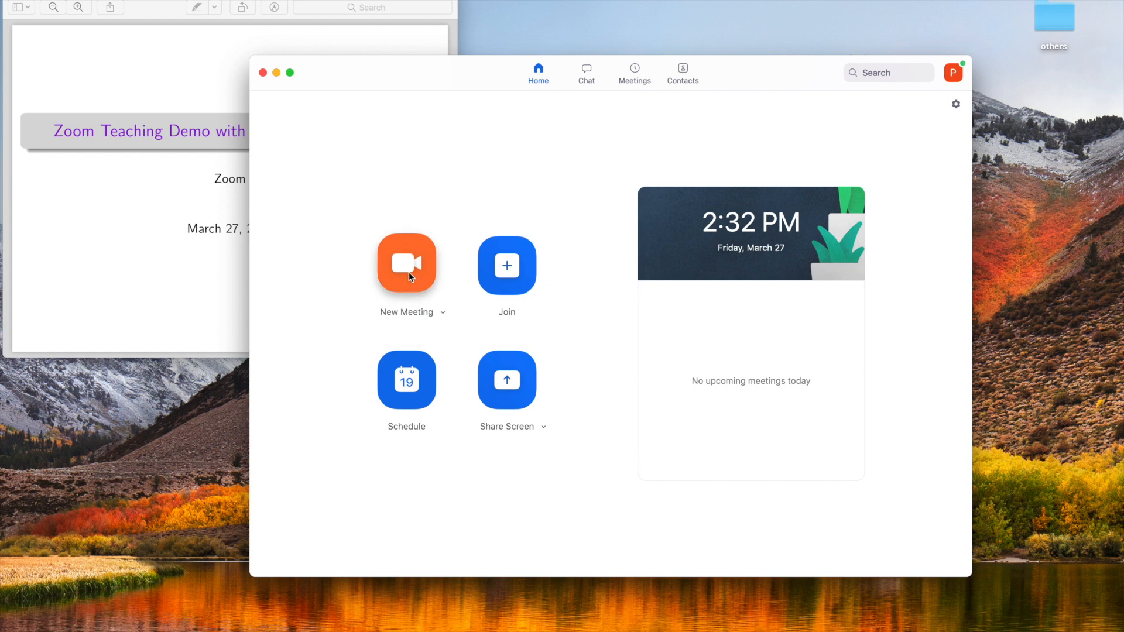
click(406, 261)
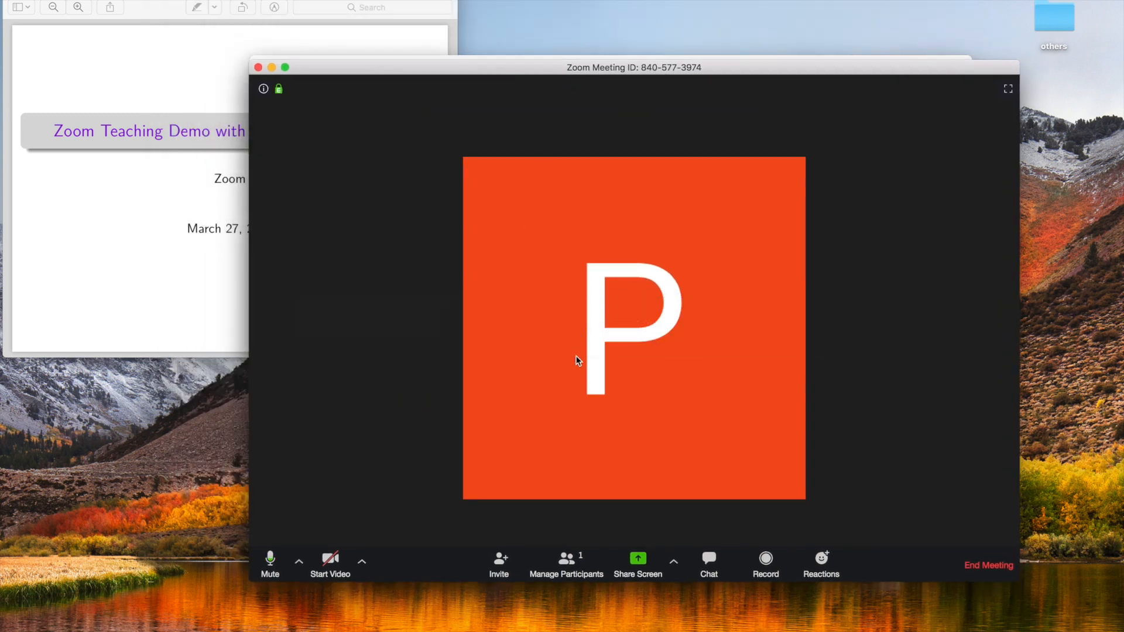
mouse_move(637, 563)
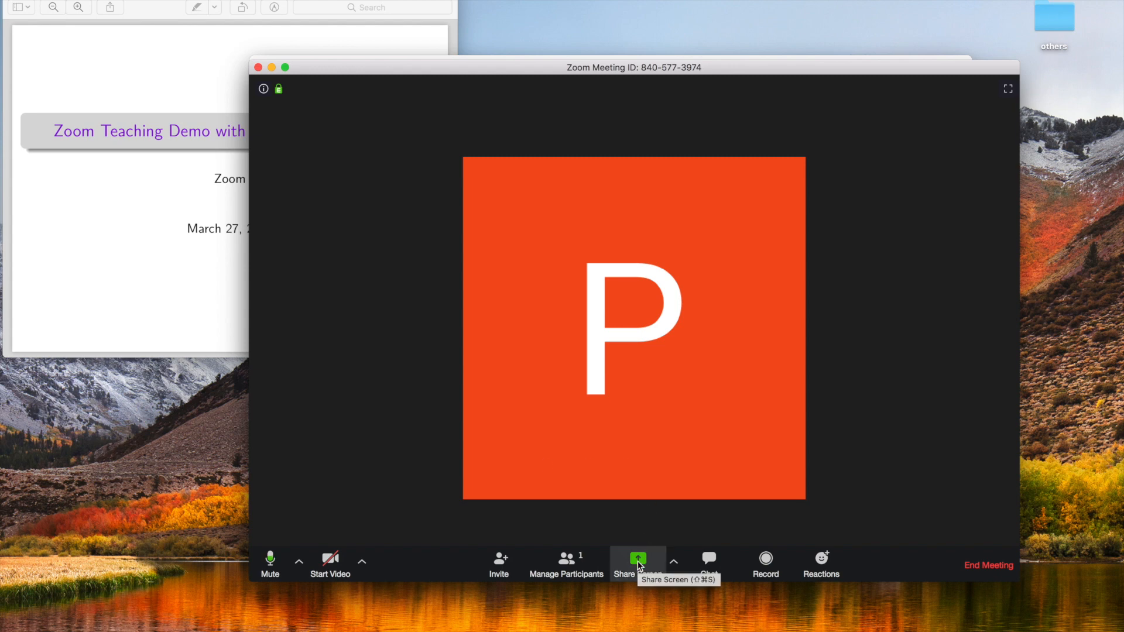
Step: Share the 'Preview - presentation.pdf' window with the meeting
click(637, 561)
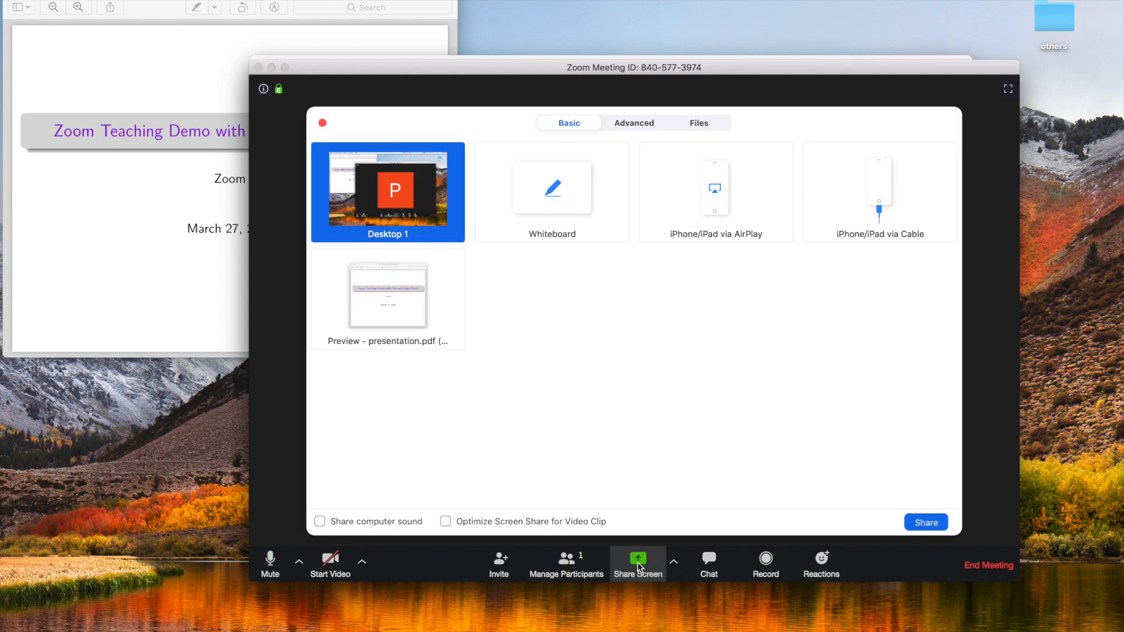
mouse_move(641, 307)
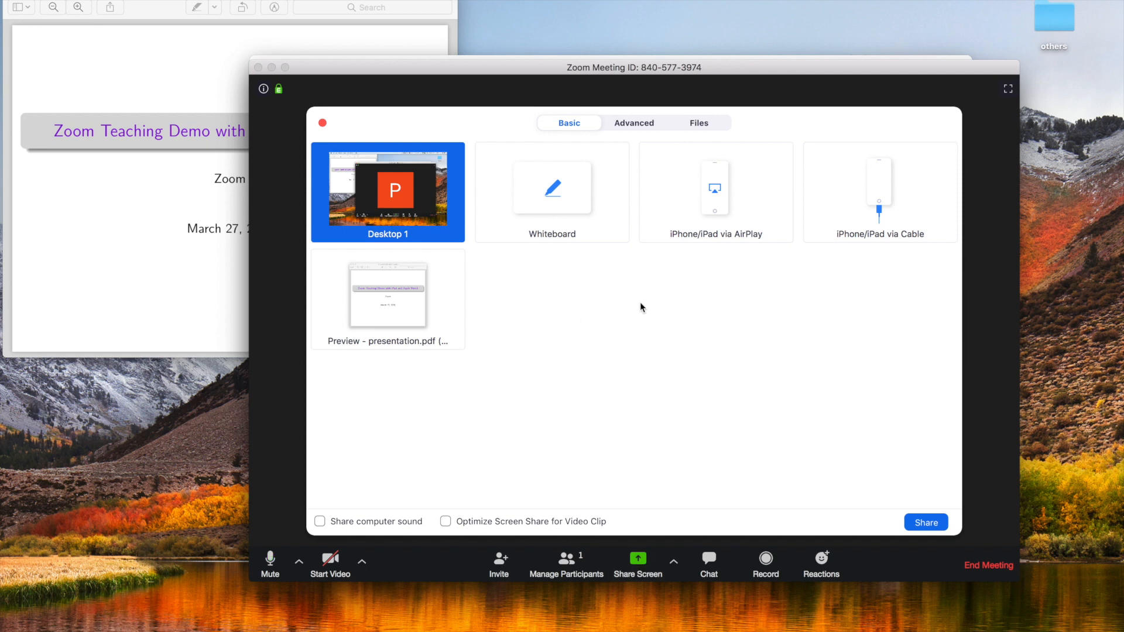
mouse_move(580, 290)
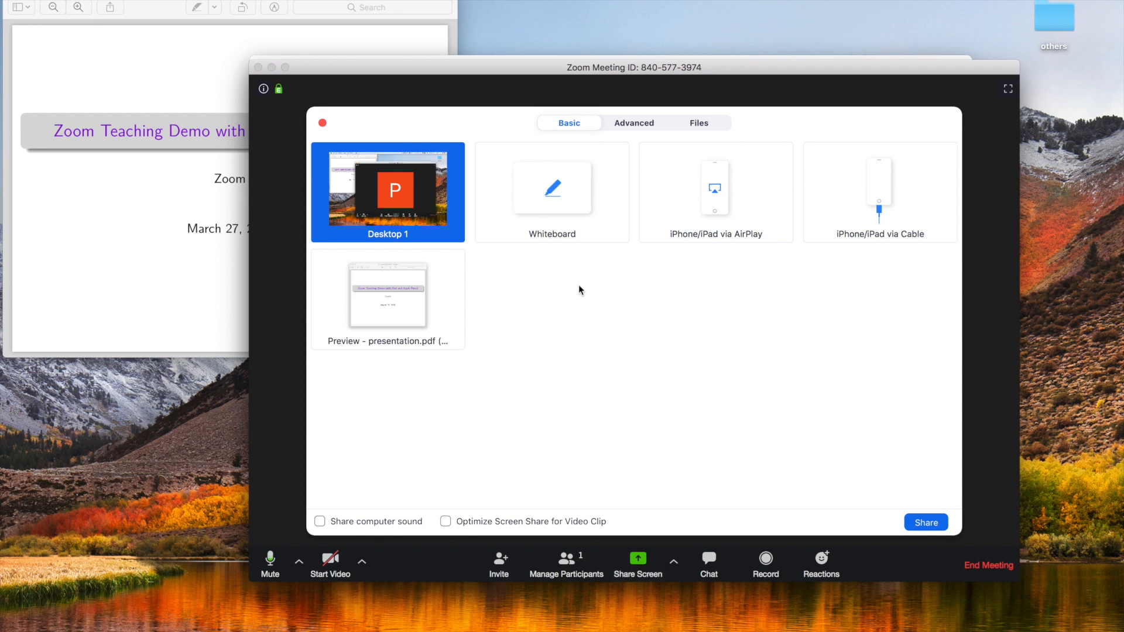
mouse_move(430, 211)
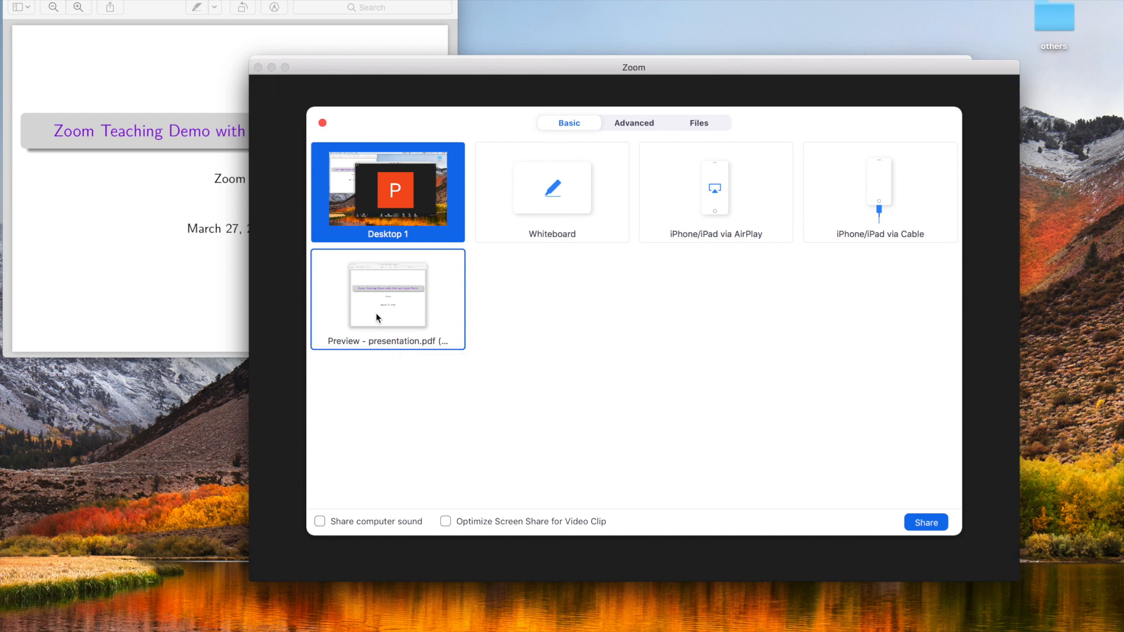
click(387, 294)
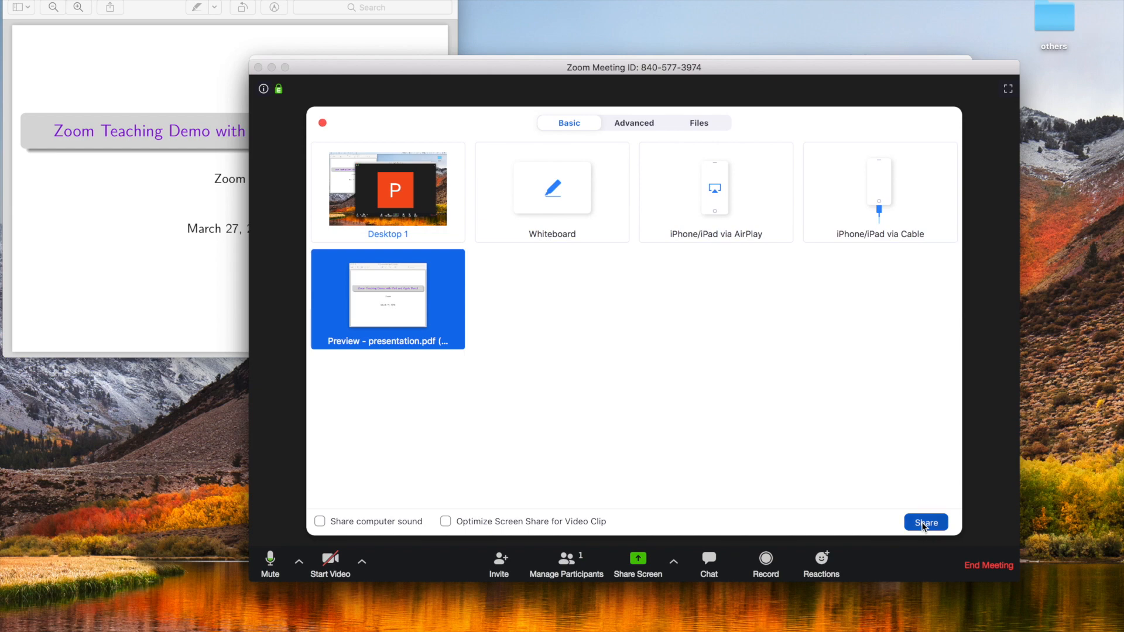
click(925, 522)
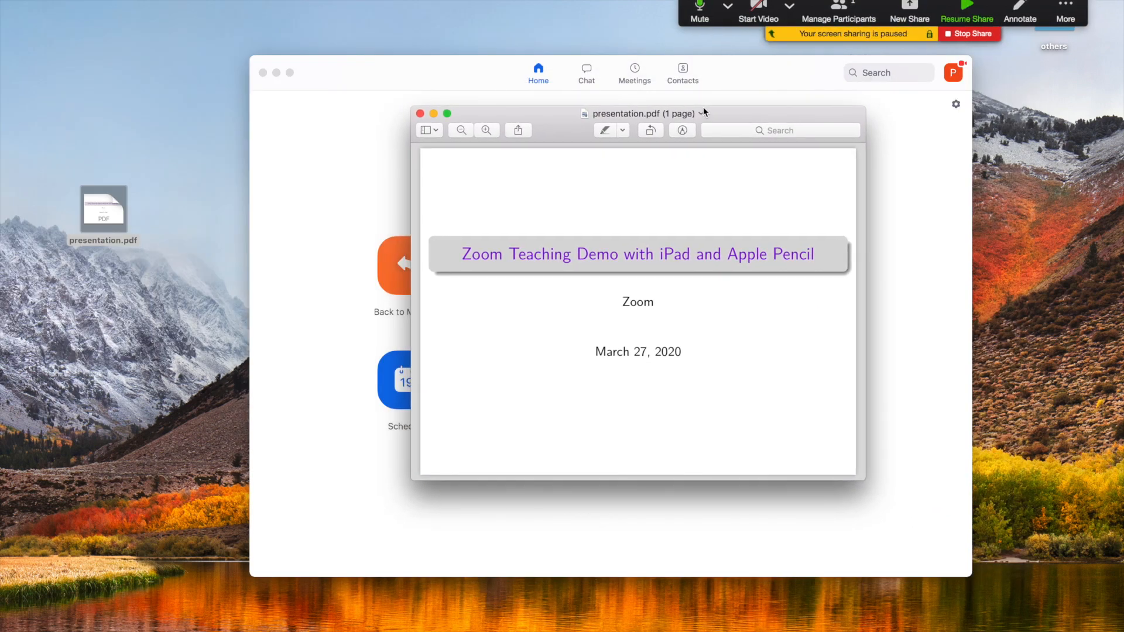
Step: Resume the paused presentation share from the floating controls at the top
click(966, 11)
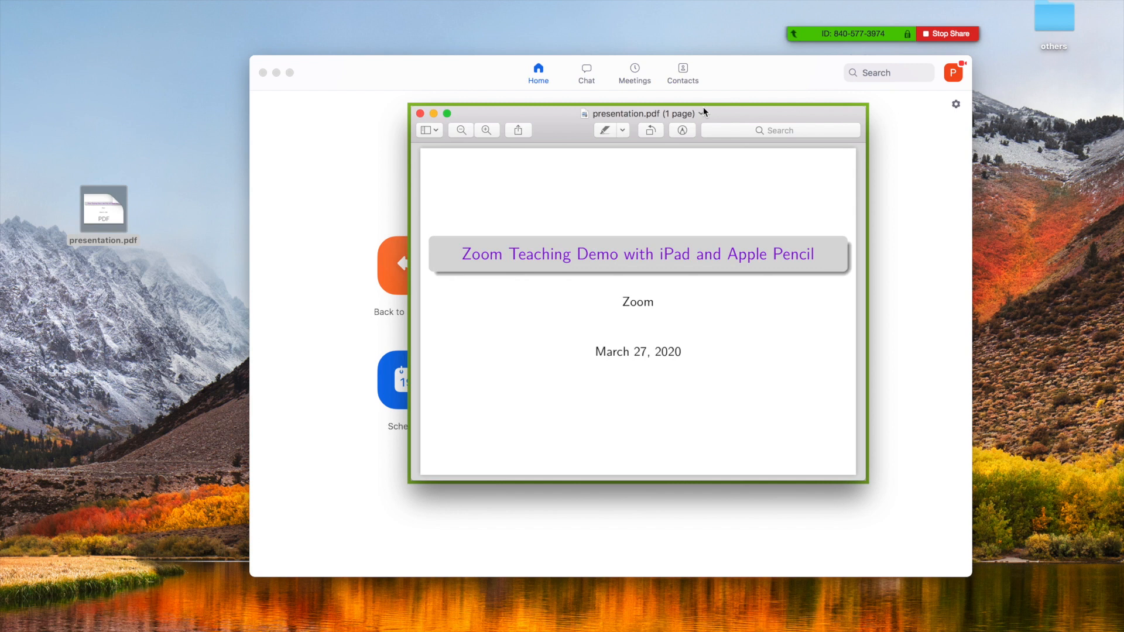
mouse_move(690, 17)
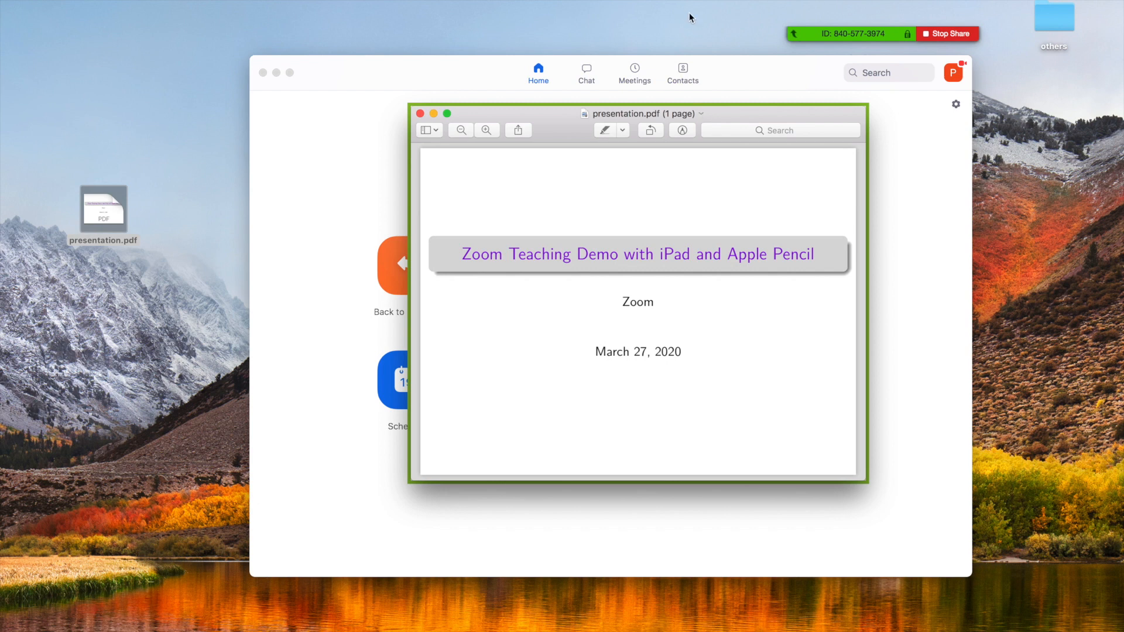
mouse_move(725, 119)
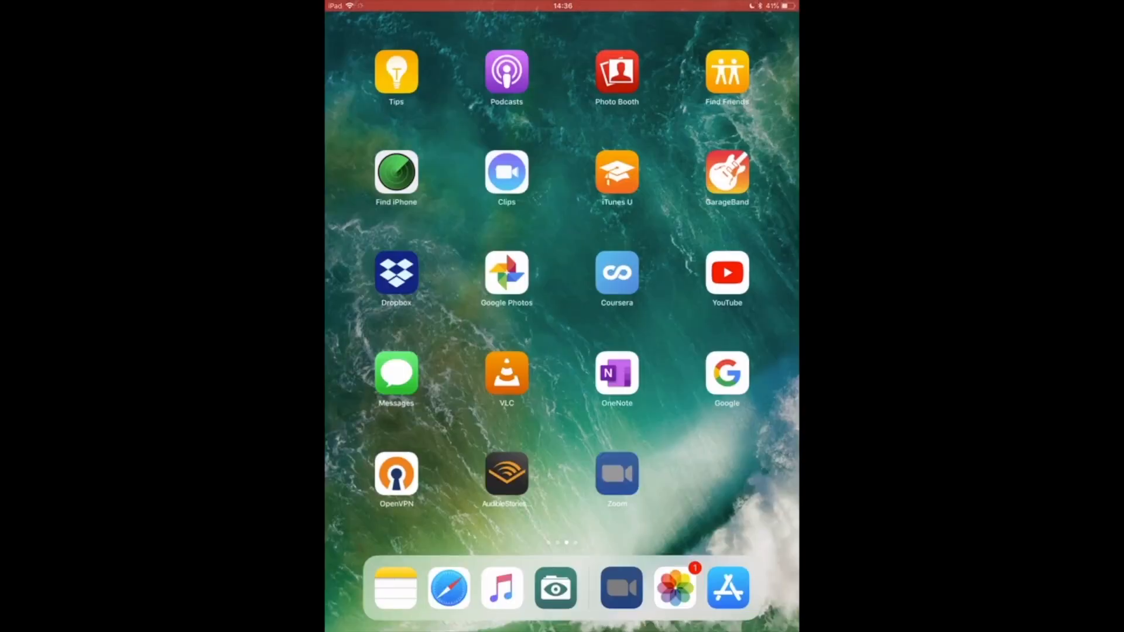
click(616, 473)
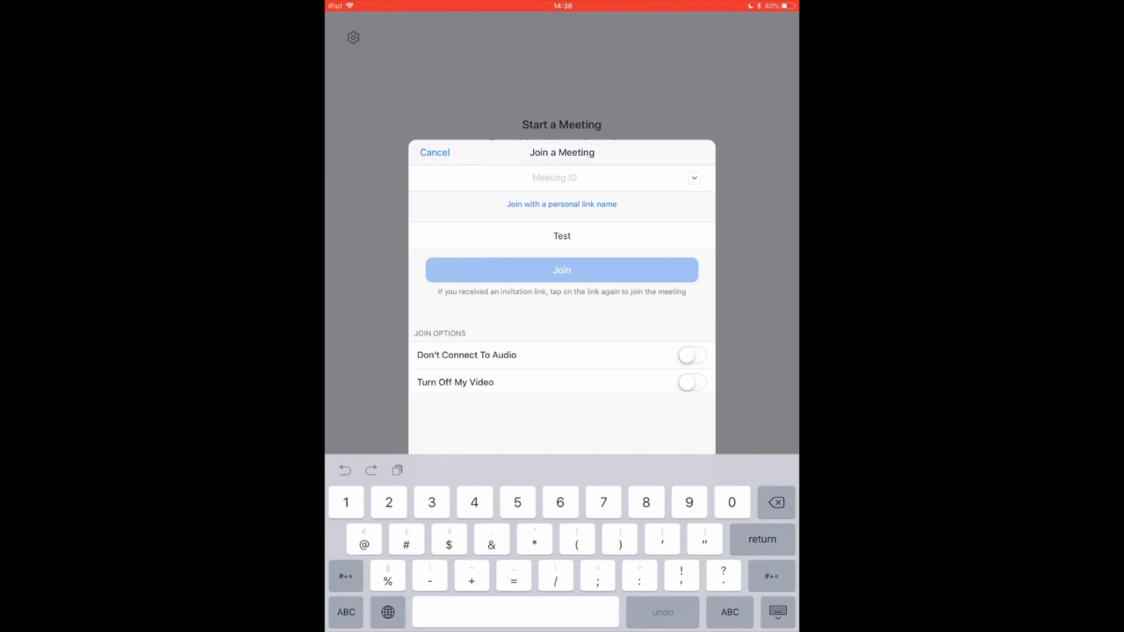
text(840)
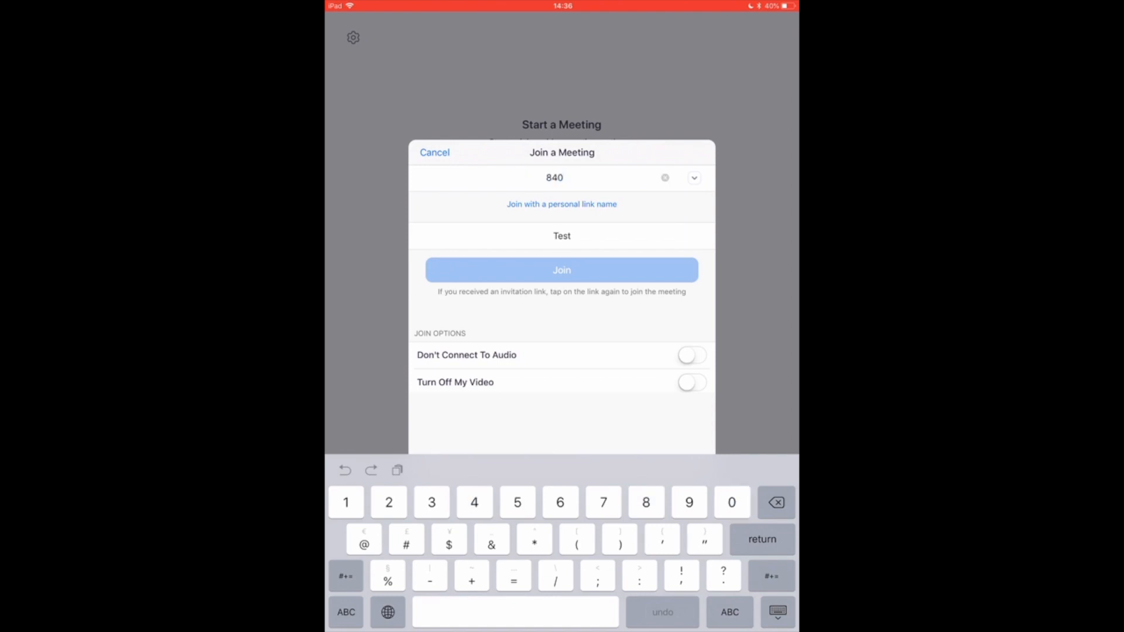
text(577)
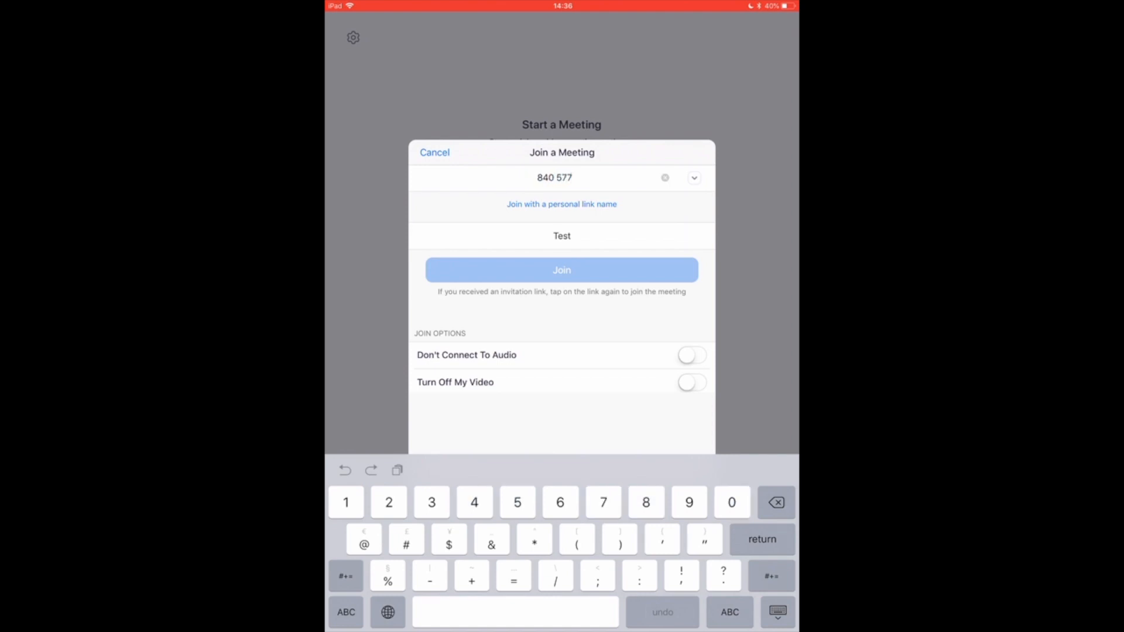
text(3974)
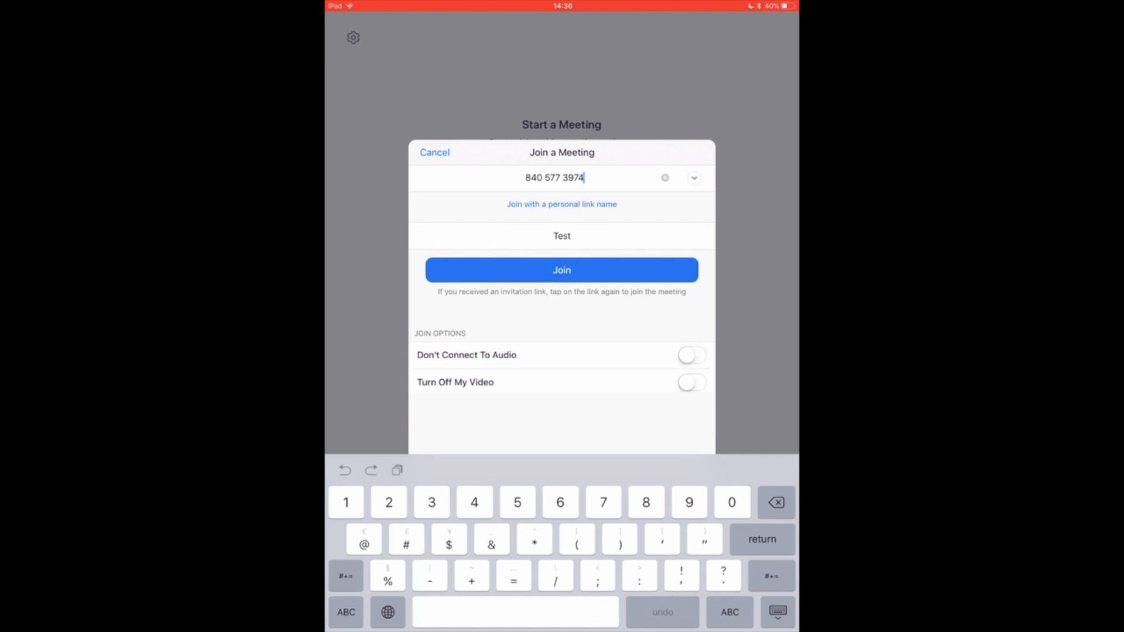
click(690, 355)
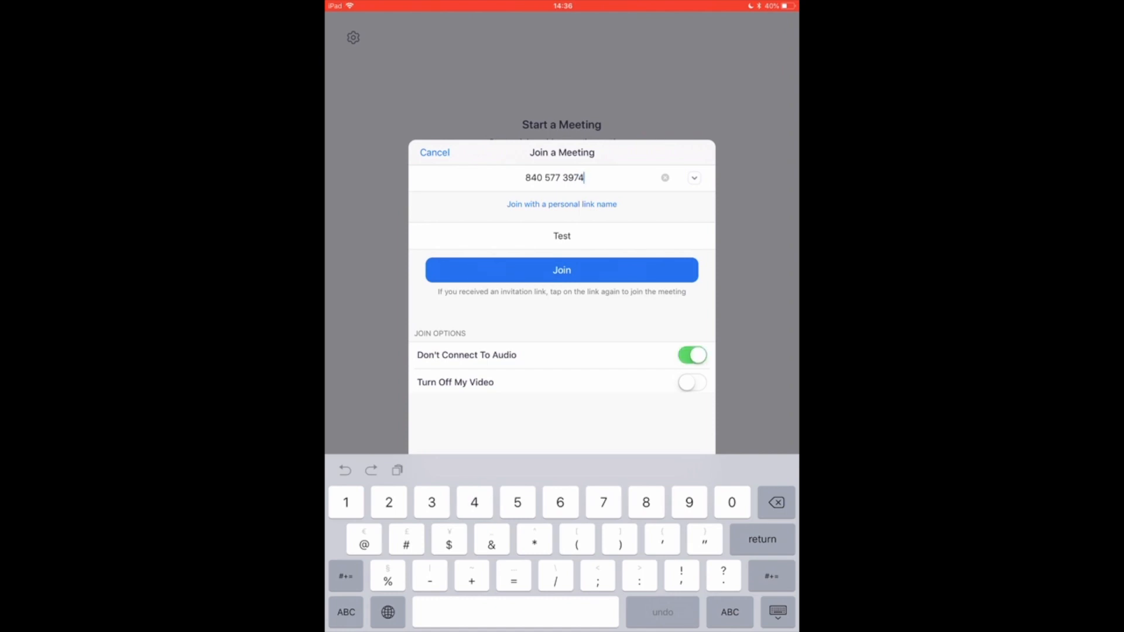
click(691, 383)
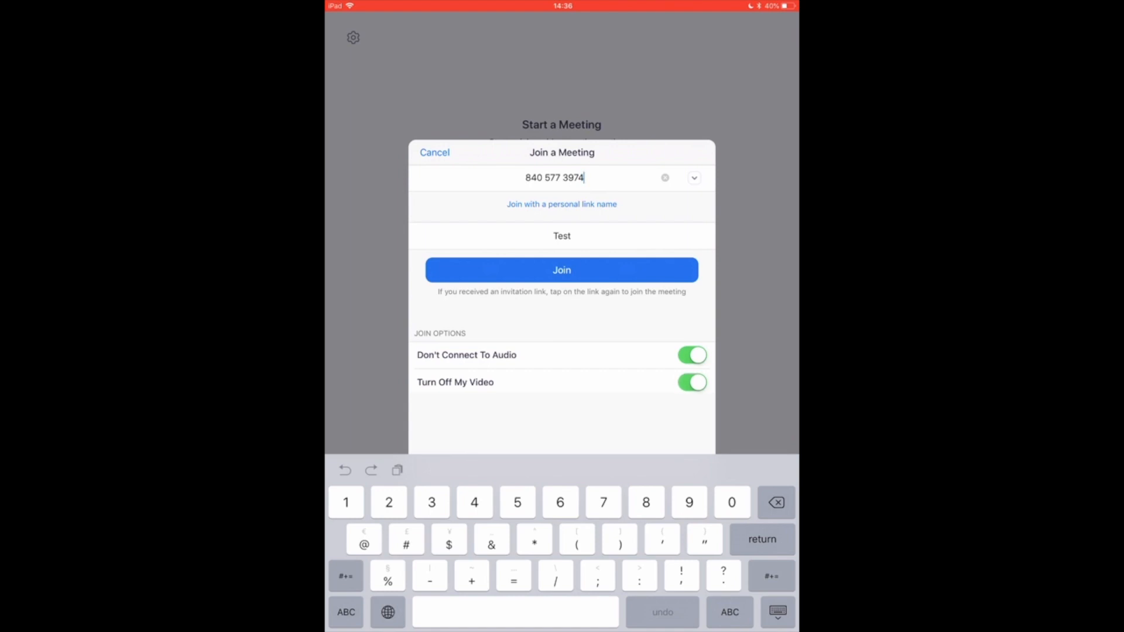
click(562, 269)
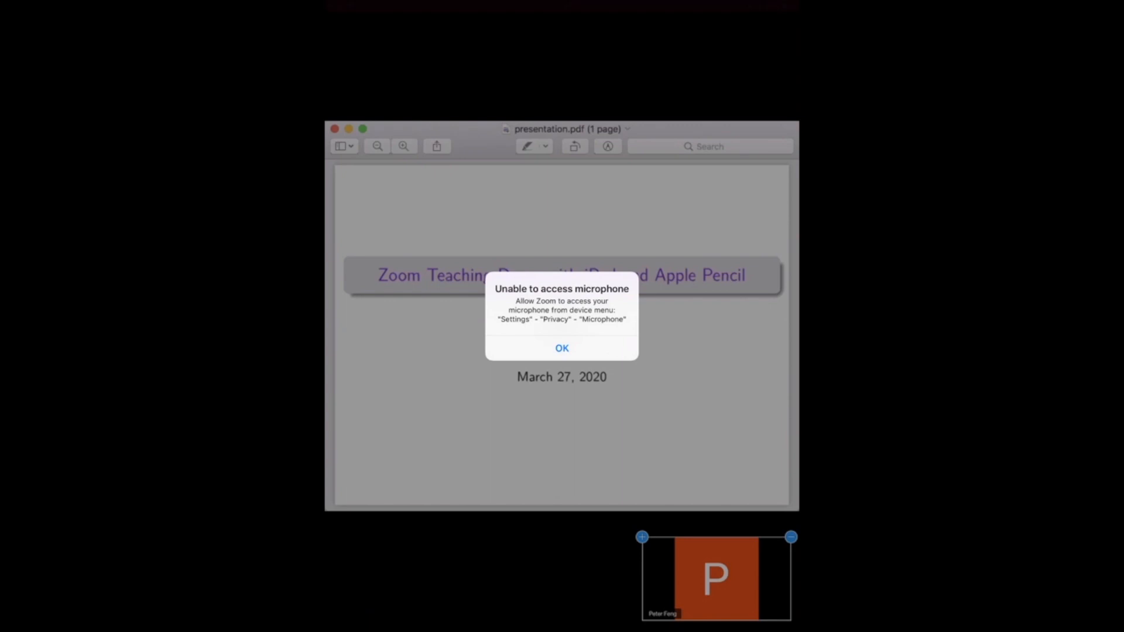
Step: Tap OK on the iPad's 'Unable to access microphone' alert
click(562, 348)
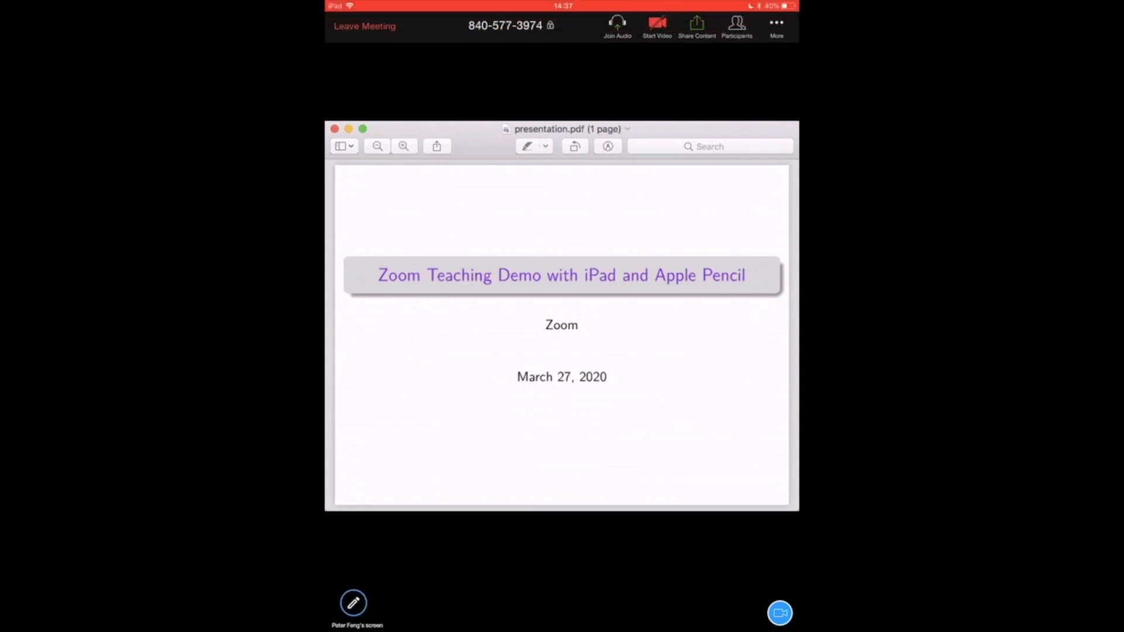
Step: Annotate the shared slide with green and red pen notes and a green rectangle, then clear them
click(352, 603)
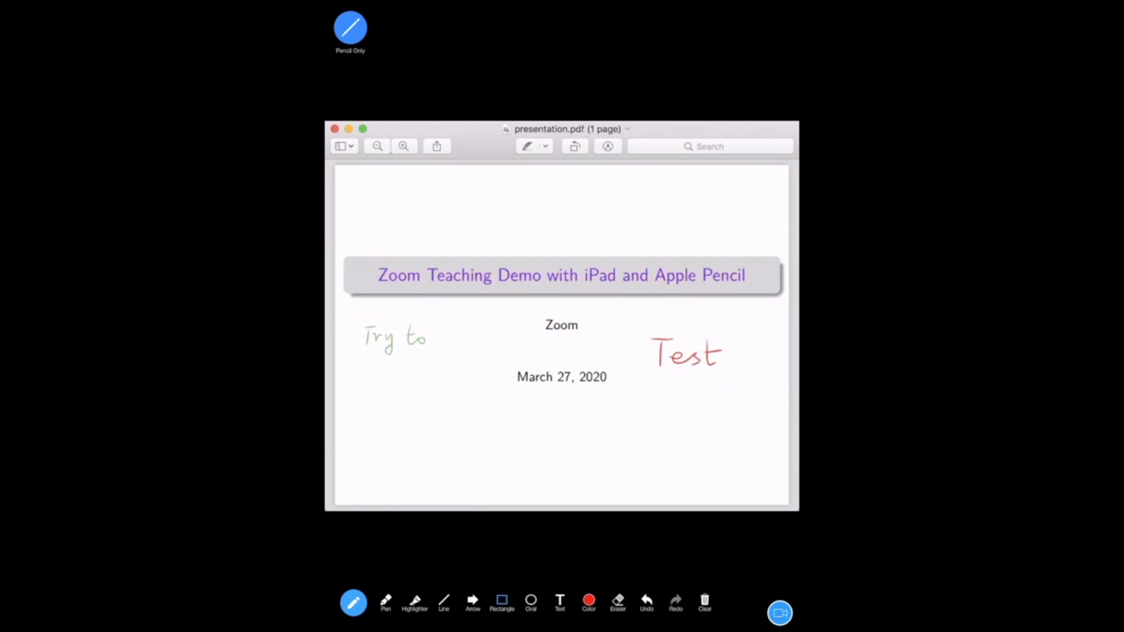
click(589, 602)
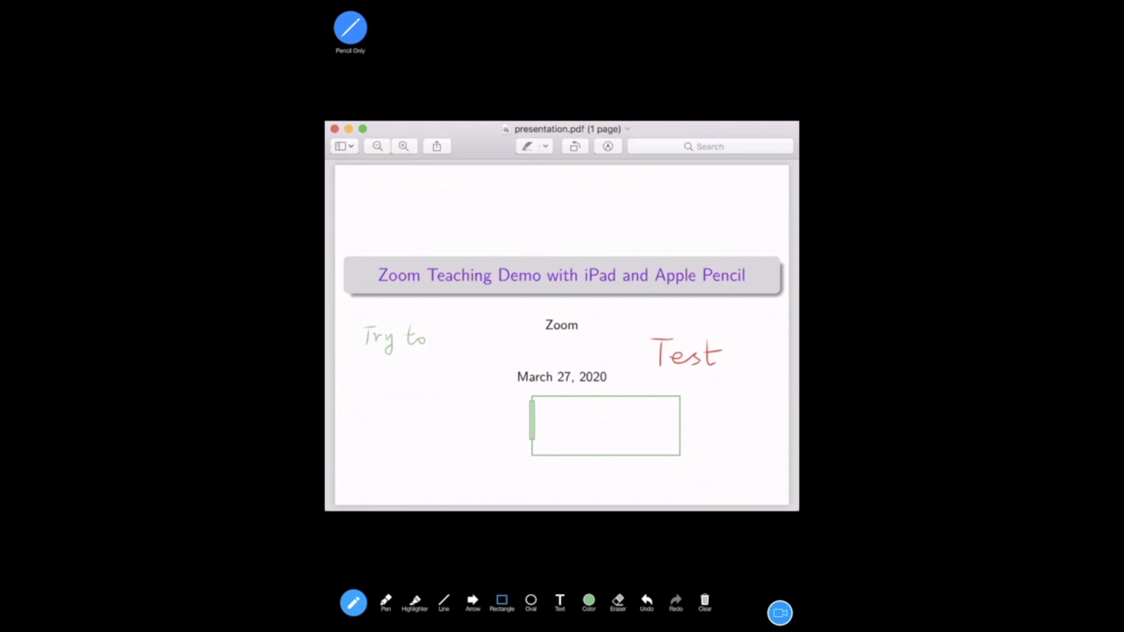
click(703, 601)
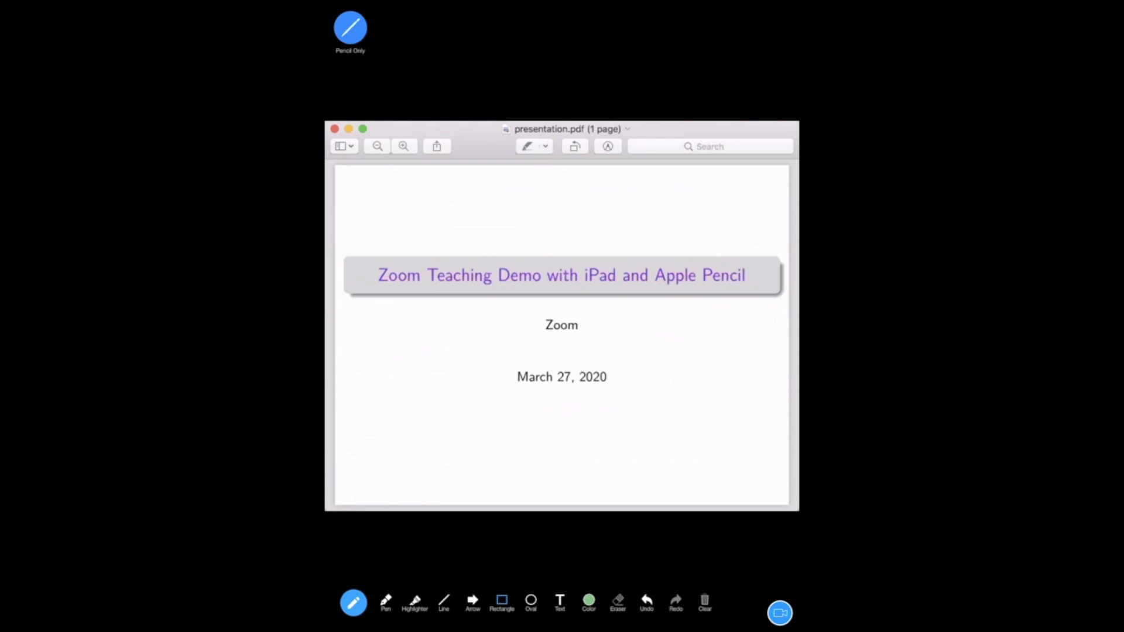